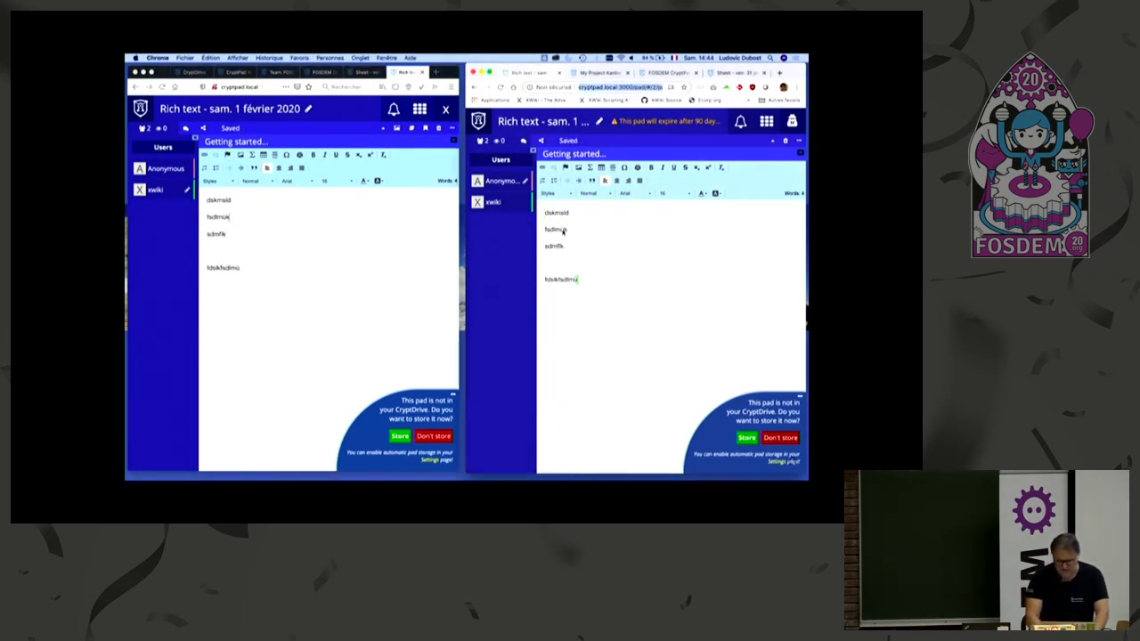
# Type several lines into the shared rich text pad so they sync to the second window.
pyautogui.write('dsmkf')
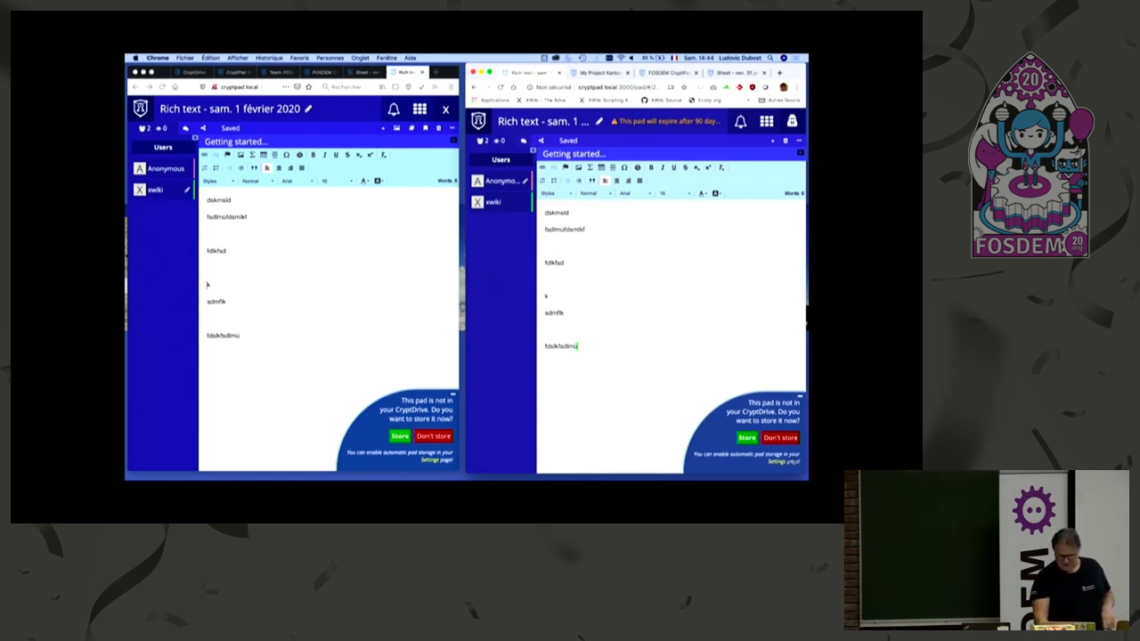
pyautogui.moveTo(267, 235)
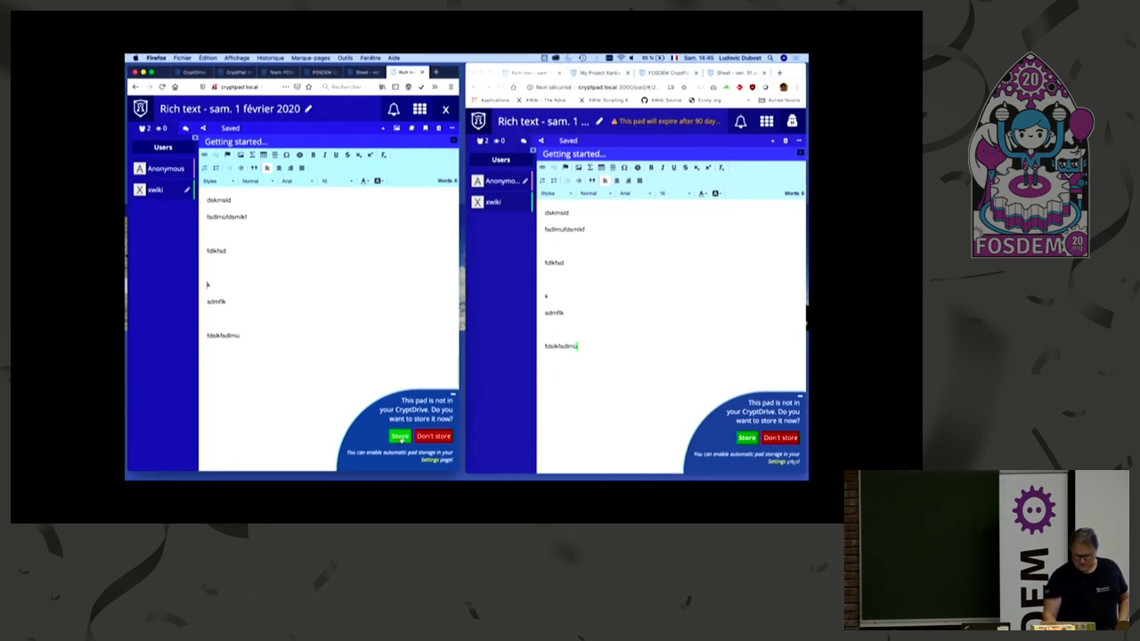
# Show the Photos shared drive and its images in the left CryptDrive.
pyautogui.click(399, 438)
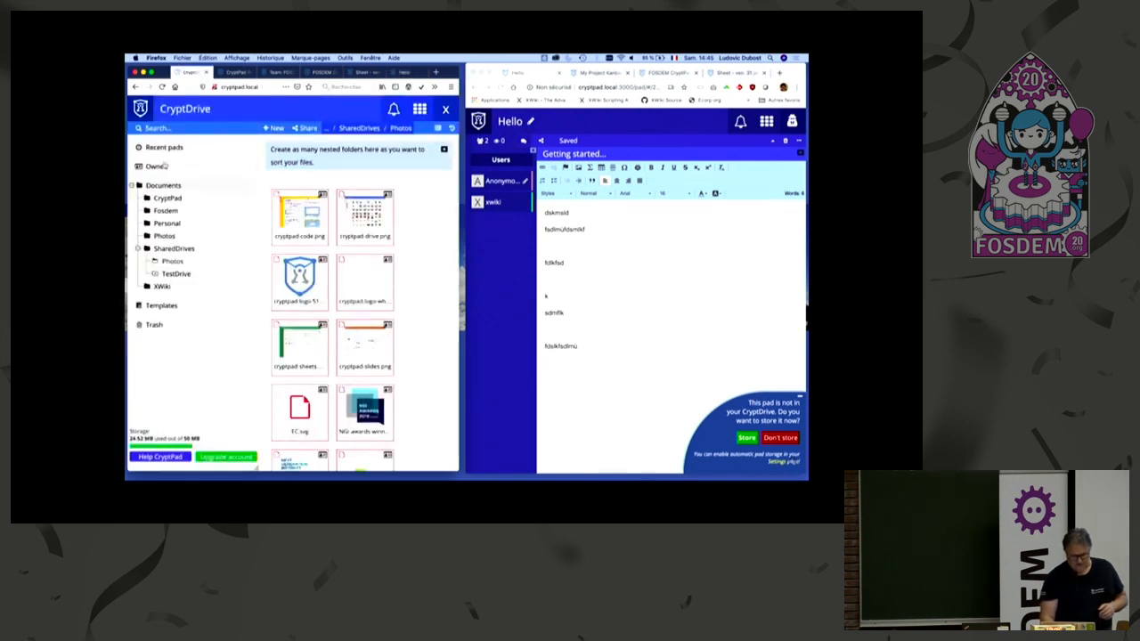
# From Recent pads enter Fosdem, create a new folder in Documents, and reopen the Fosdem folder.
pyautogui.click(163, 146)
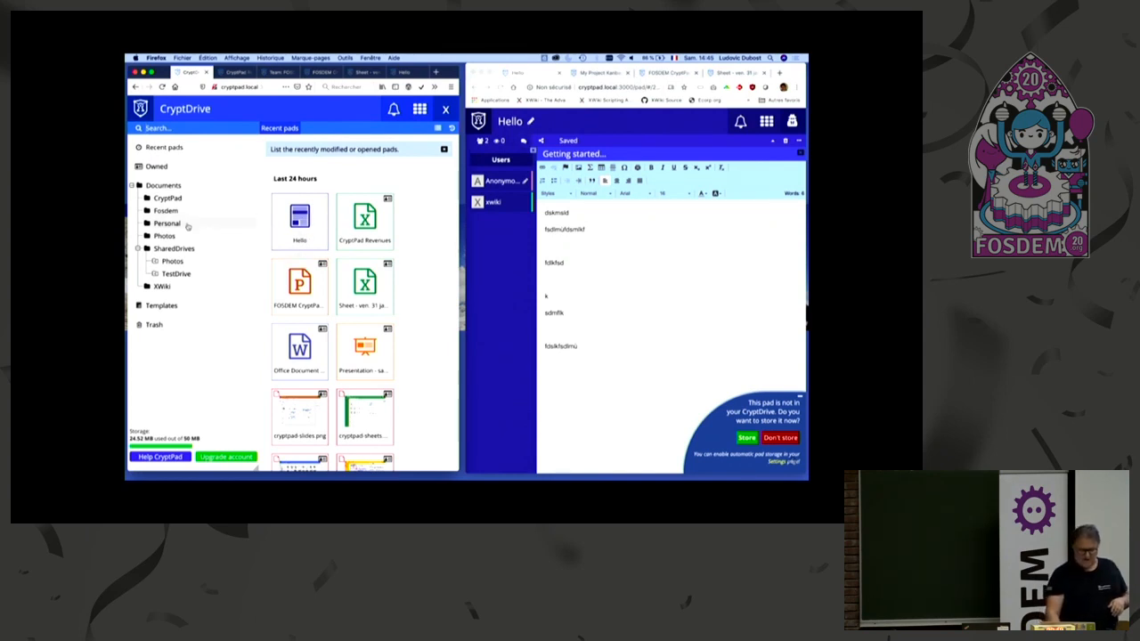
pyautogui.click(166, 210)
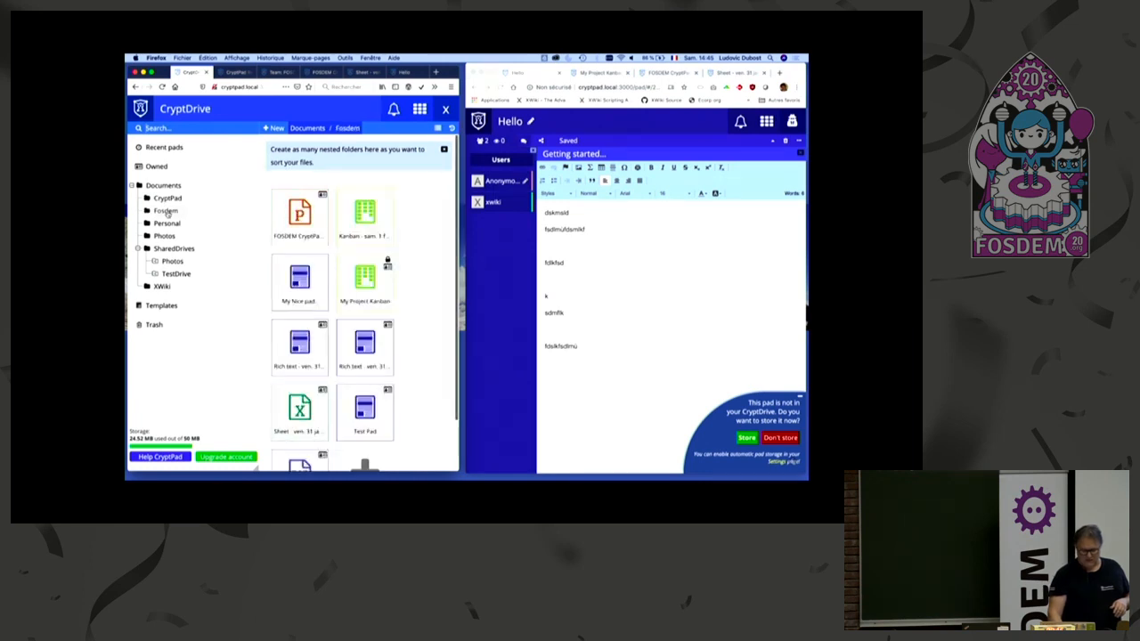
pyautogui.click(274, 128)
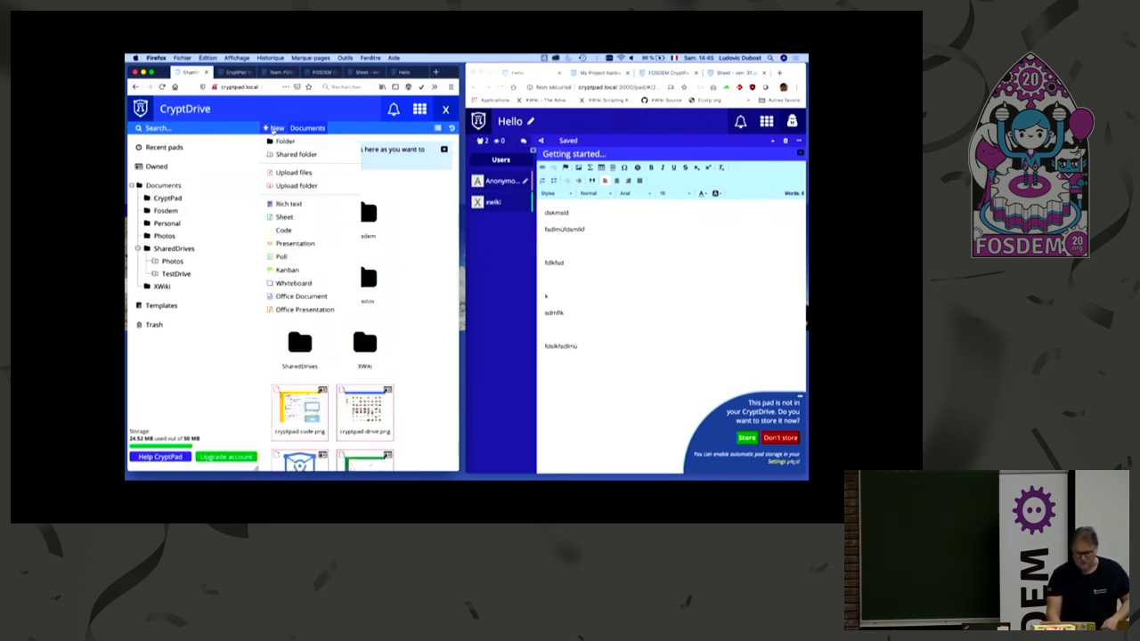
pyautogui.click(285, 141)
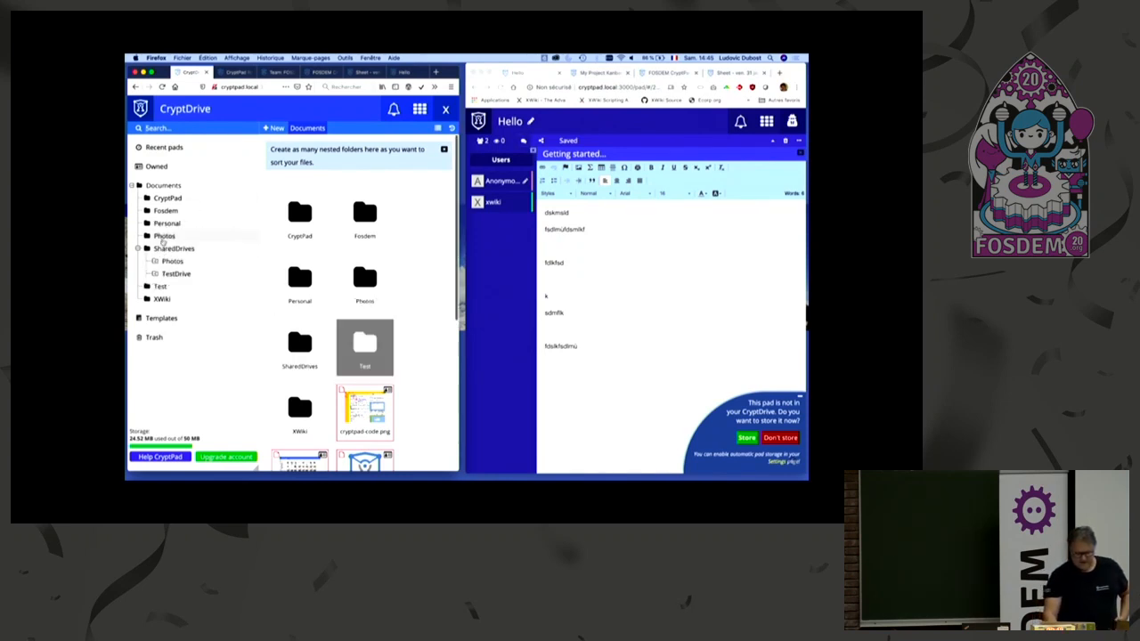
pyautogui.click(163, 235)
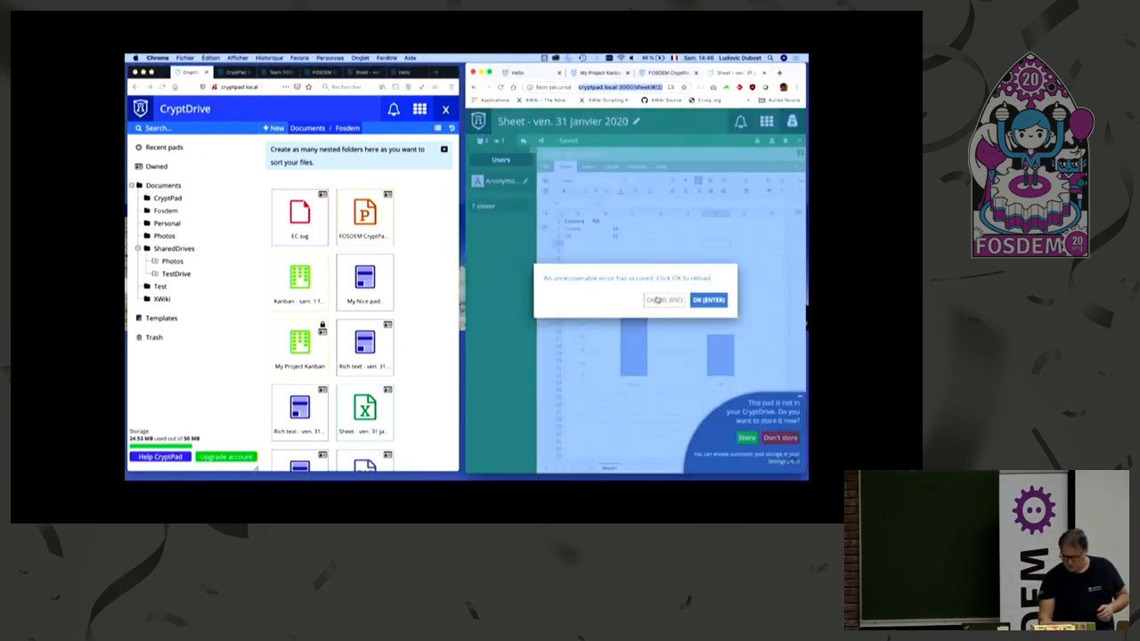
# Dismiss the error, sign up a new account with username and password, and confirm the password warning.
pyautogui.click(709, 299)
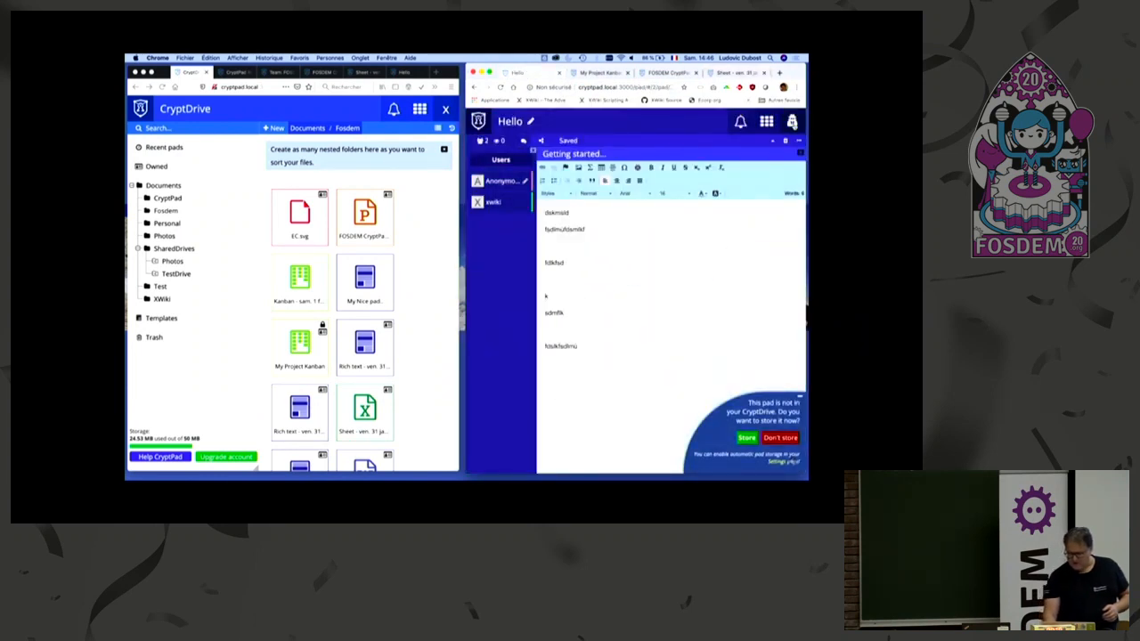
pyautogui.click(791, 121)
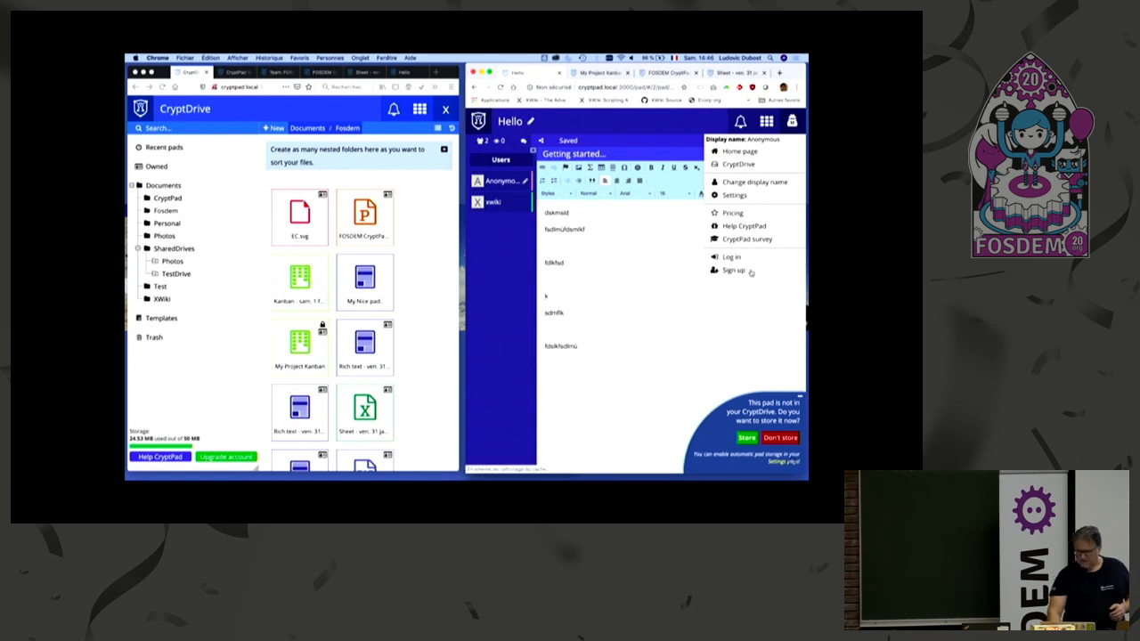
pyautogui.click(730, 270)
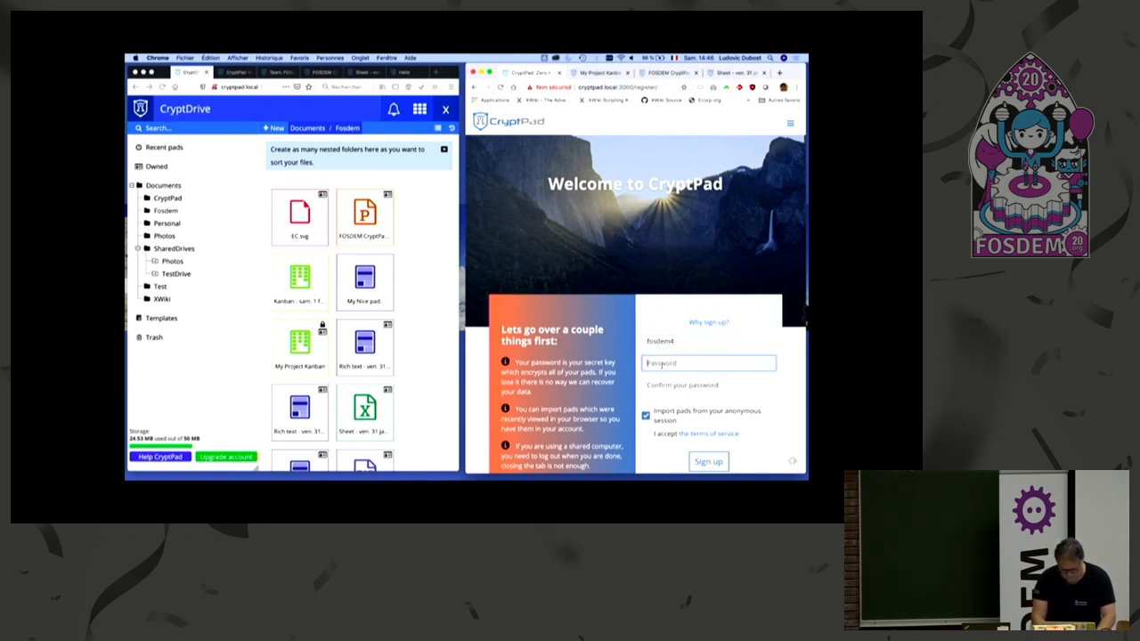
pyautogui.write('password')
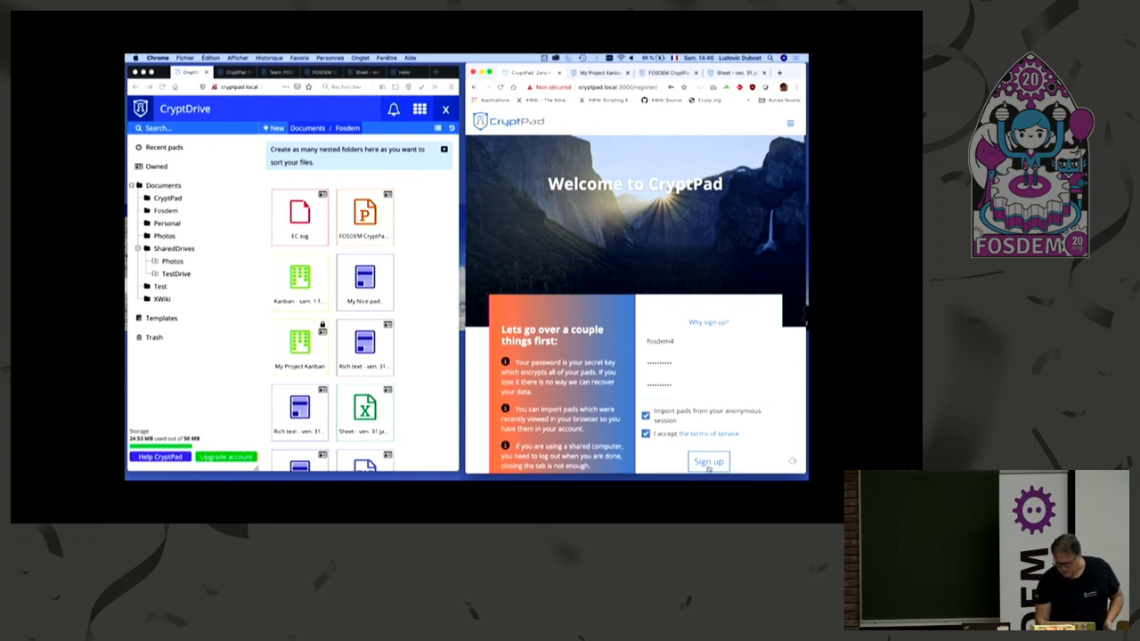
pyautogui.click(708, 461)
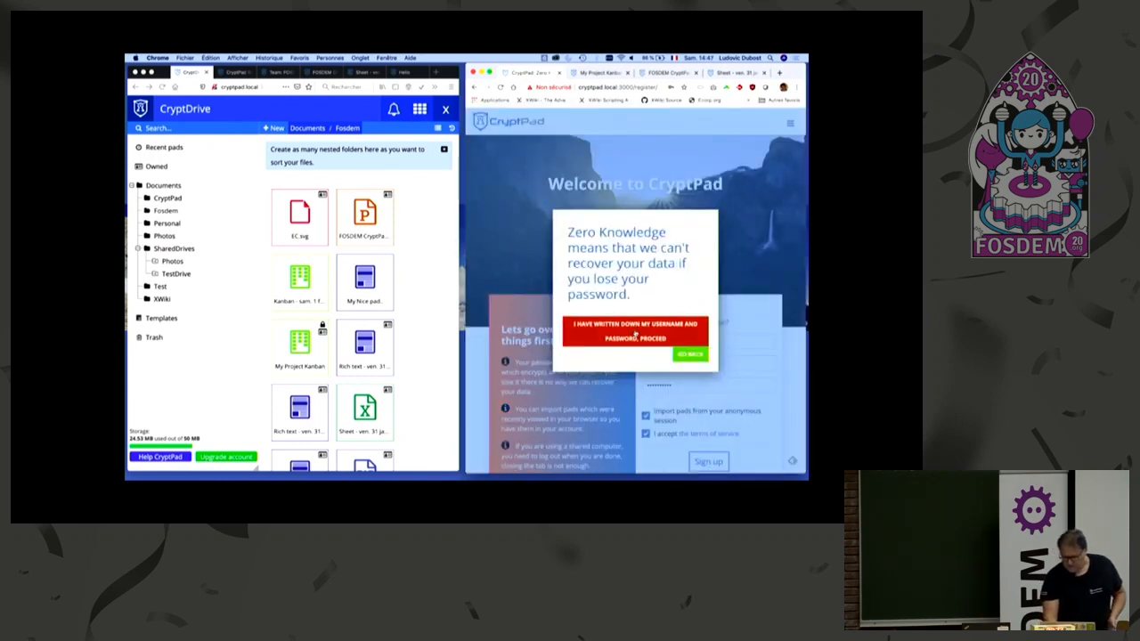
pyautogui.click(634, 330)
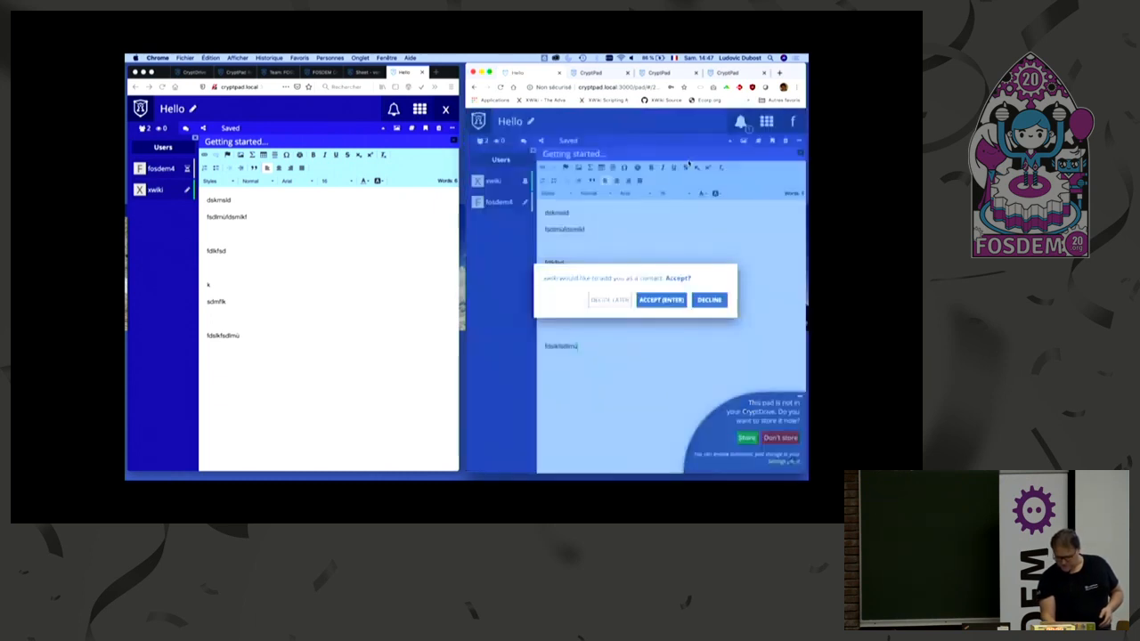
# Accept the incoming friend request so both accounts appear on the Hello pad.
pyautogui.click(660, 300)
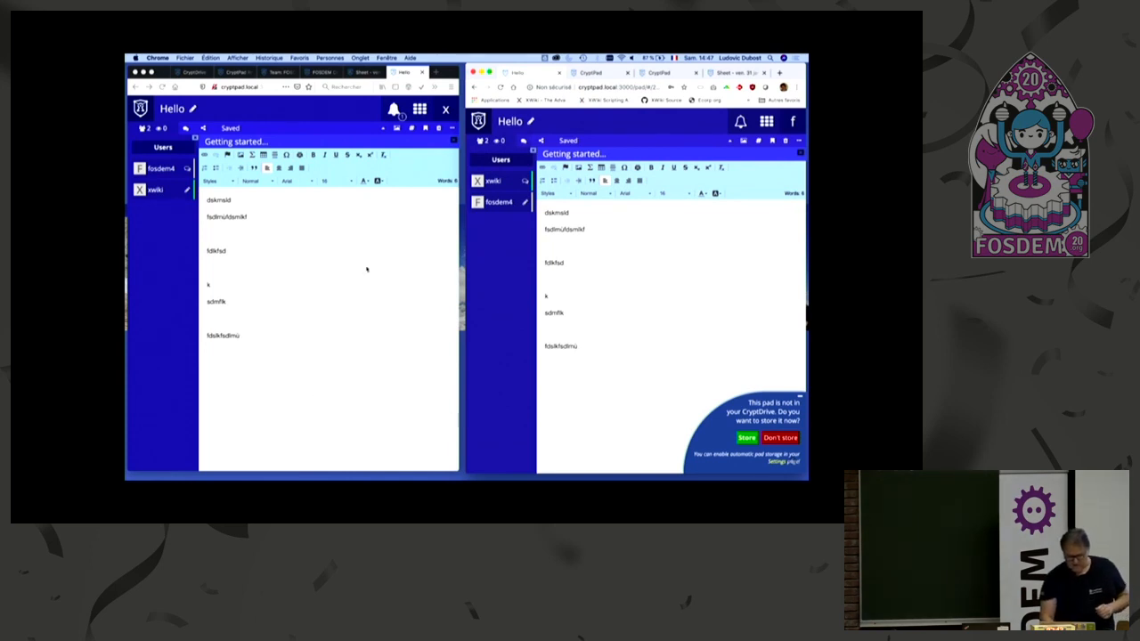
# Create a new Kanban board with its default three columns in the left window.
pyautogui.click(420, 109)
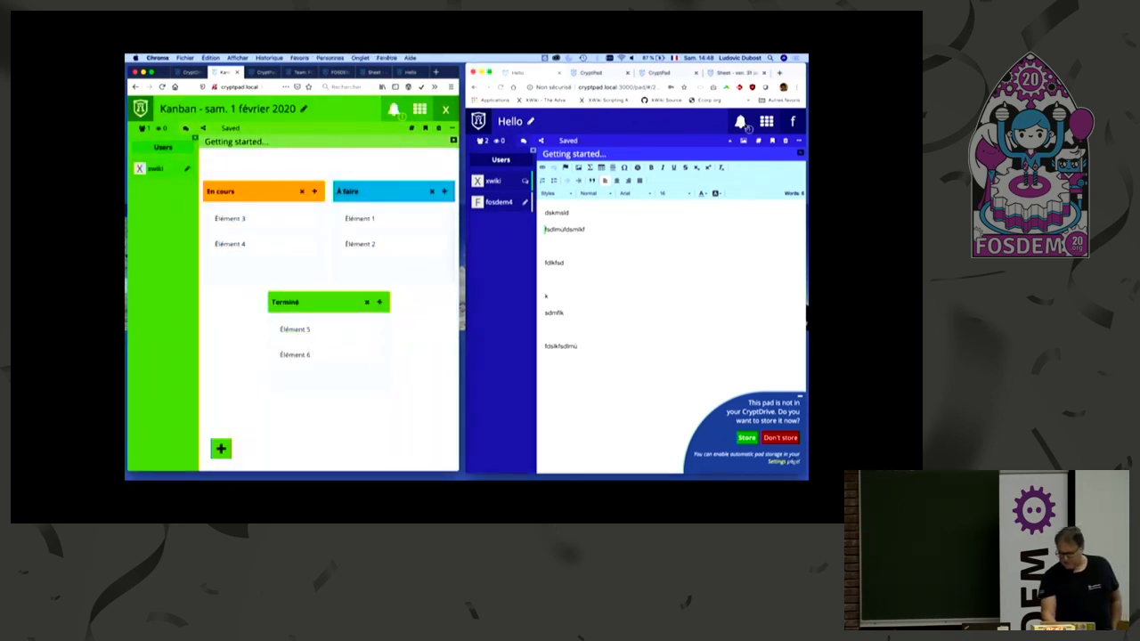
# Show the Kanban board and its chat in the right window, then bring up new-pad creation options on the left.
pyautogui.click(741, 121)
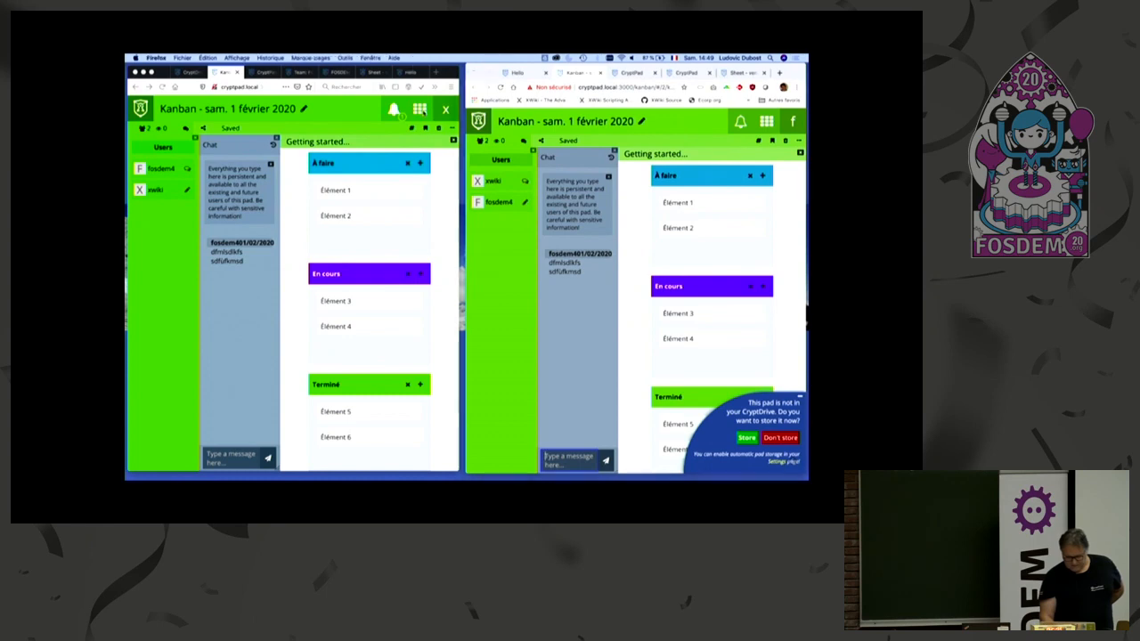
pyautogui.click(421, 109)
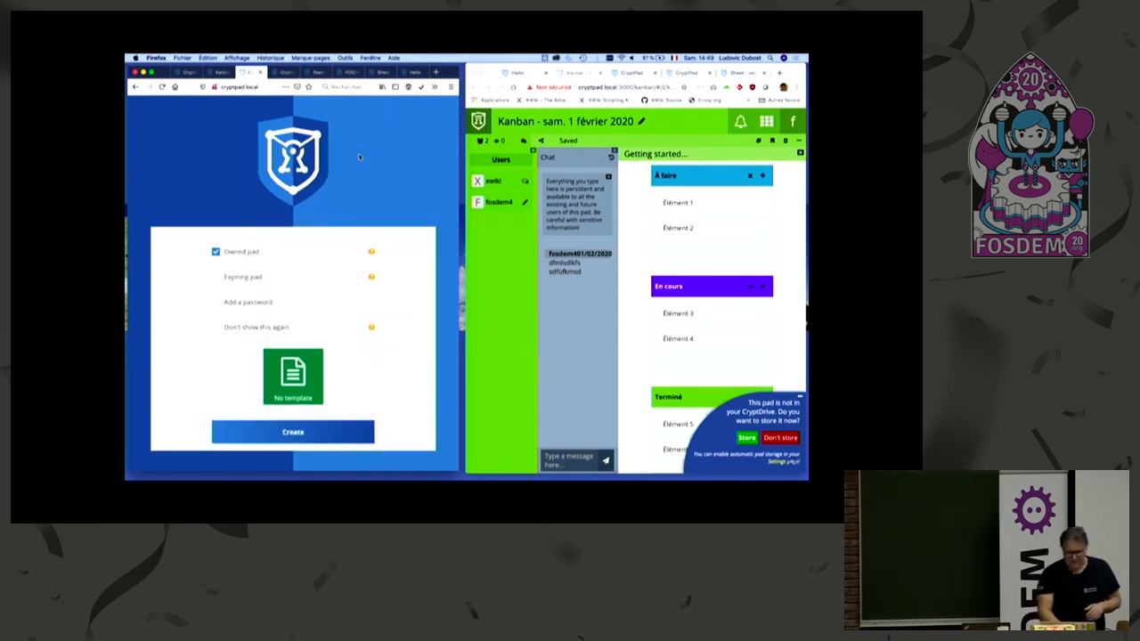
# Create the pad to open the FOSDEM CryptPad 2020 presentation and advance to the Teams slide.
pyautogui.click(292, 432)
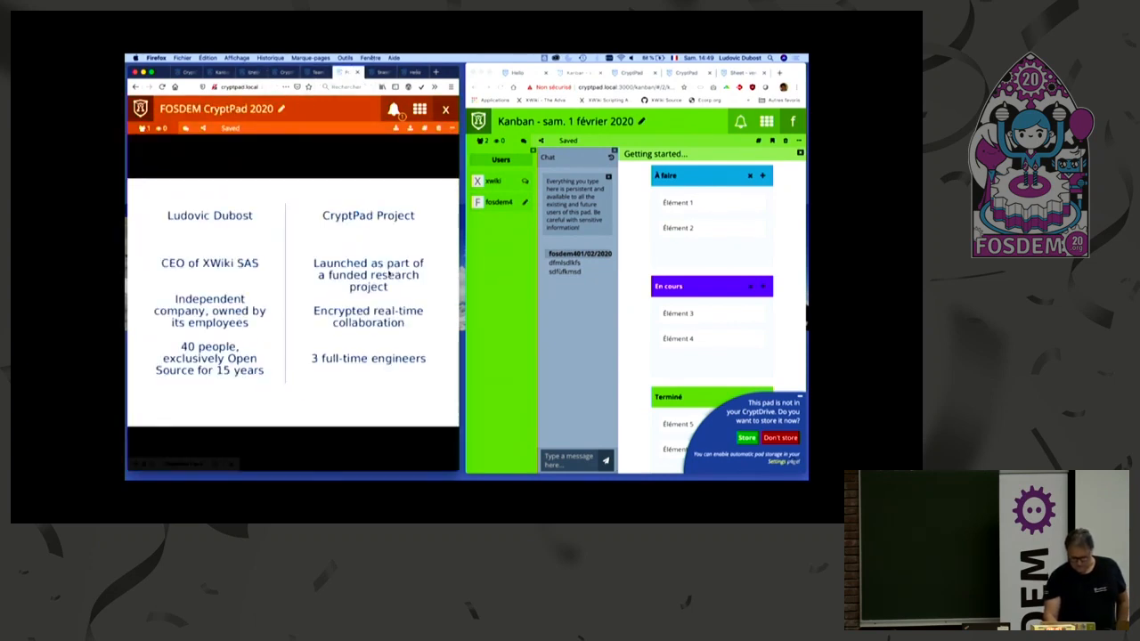
pyautogui.press('right')
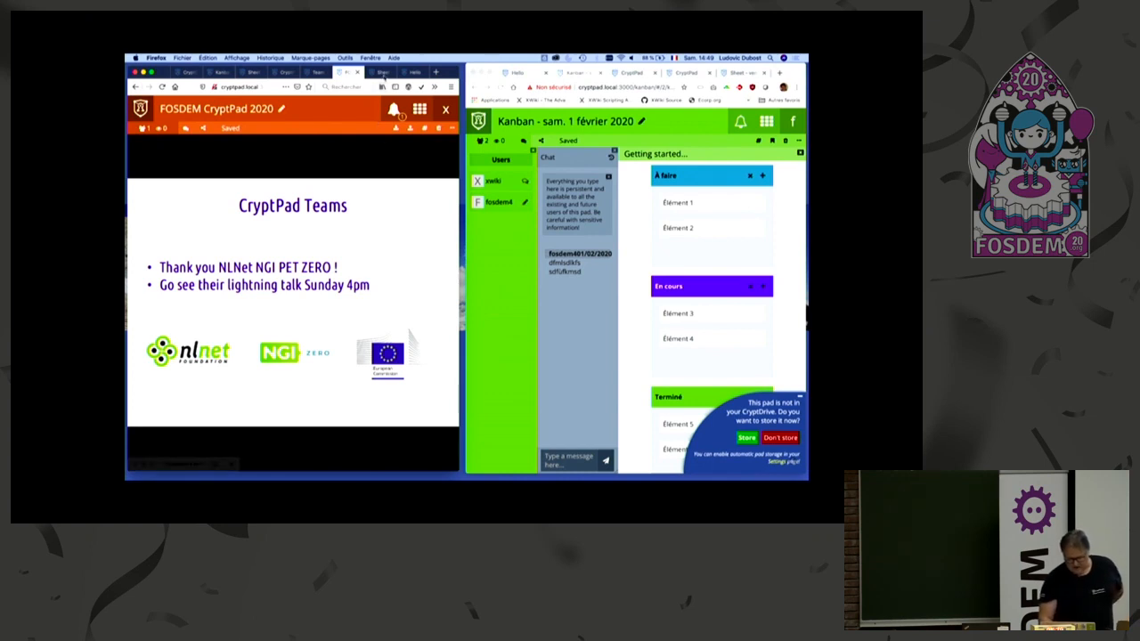
# Go to the Teams list and enter the FOSDEM Team's shared drive.
pyautogui.click(420, 109)
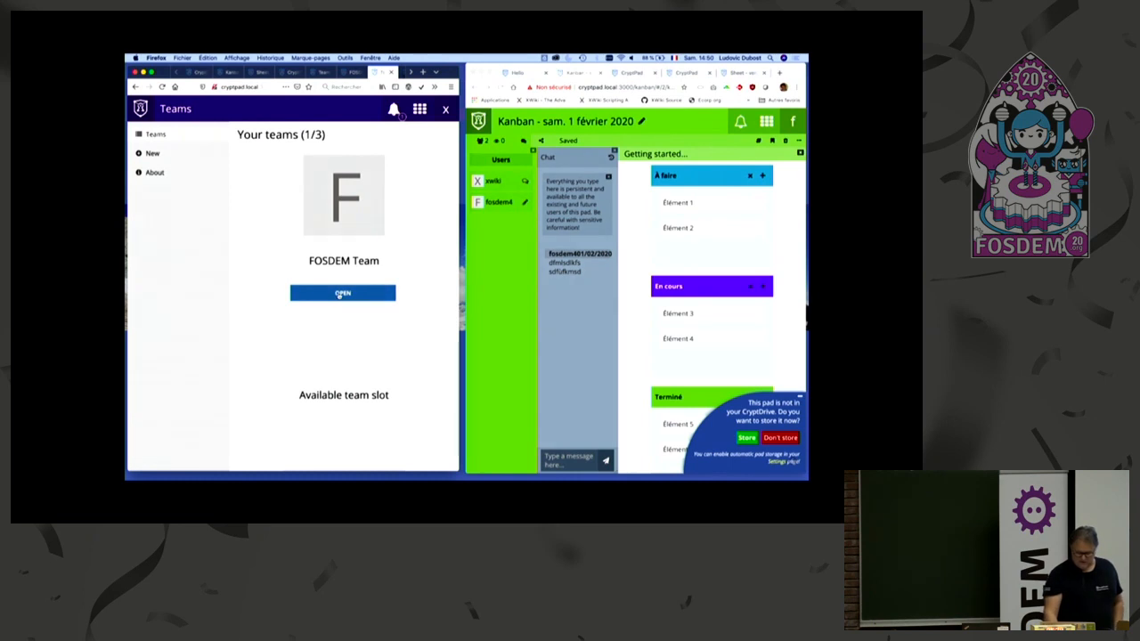
pyautogui.click(342, 292)
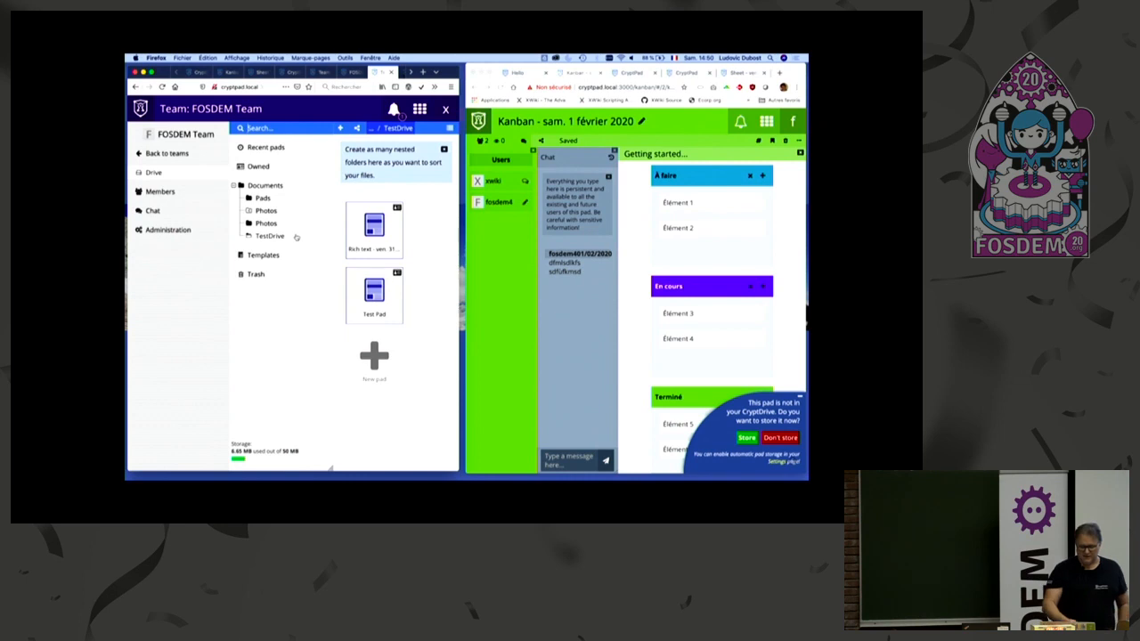
# Invite a contact from the FOSDEM Team Members page, and accept the invitation in the other window so fosdem4 joins as viewer.
pyautogui.click(160, 192)
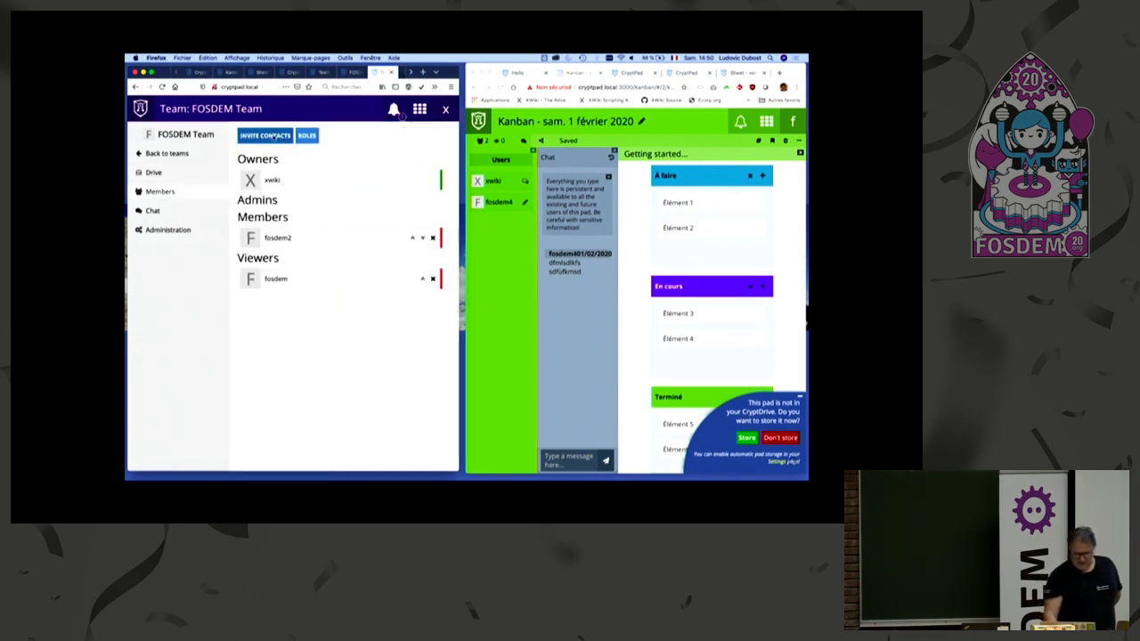
pyautogui.click(264, 136)
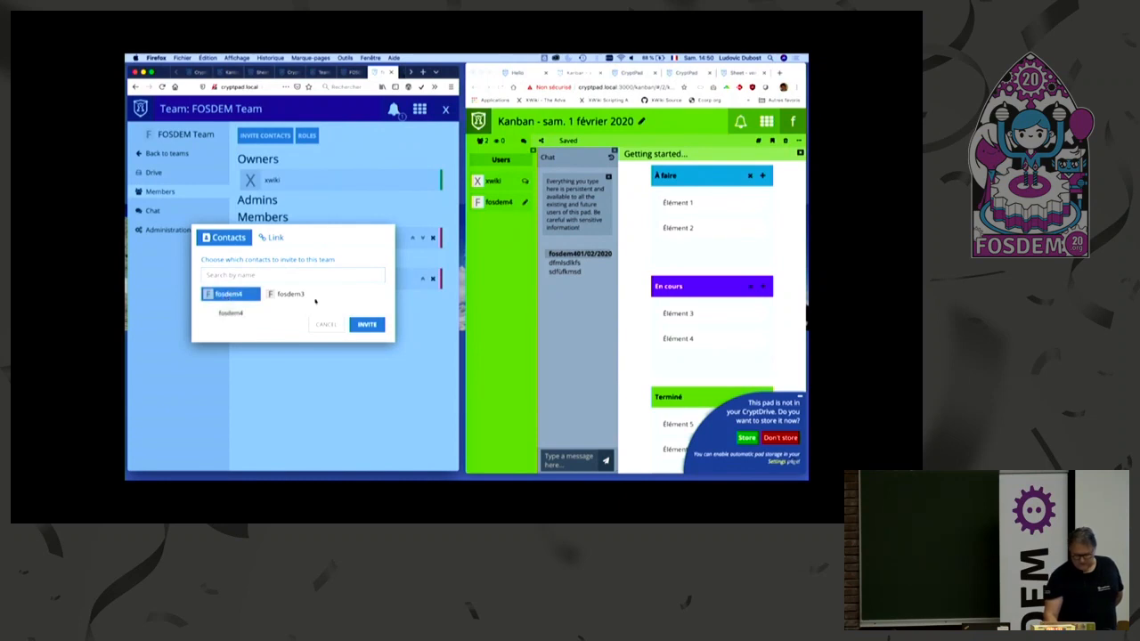
pyautogui.click(367, 324)
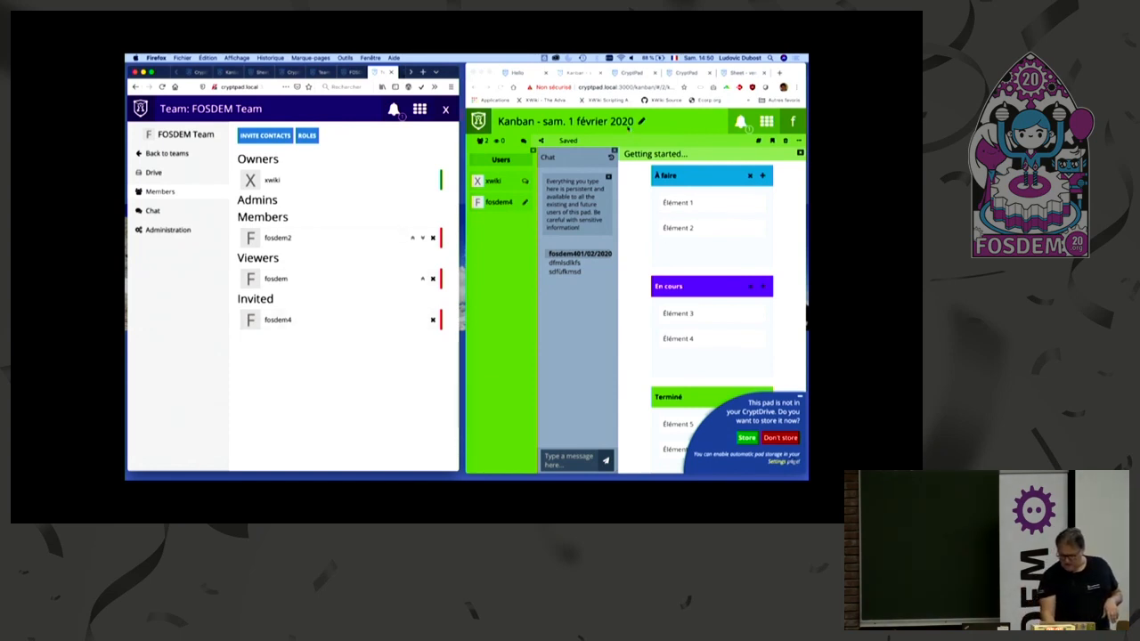
pyautogui.click(741, 121)
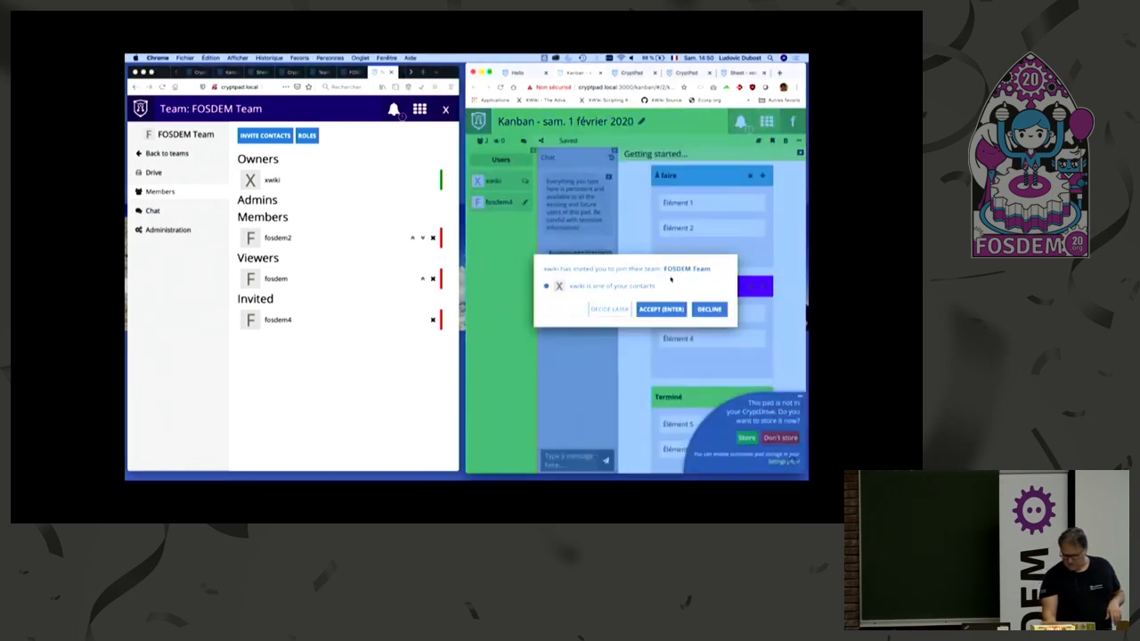
pyautogui.click(660, 310)
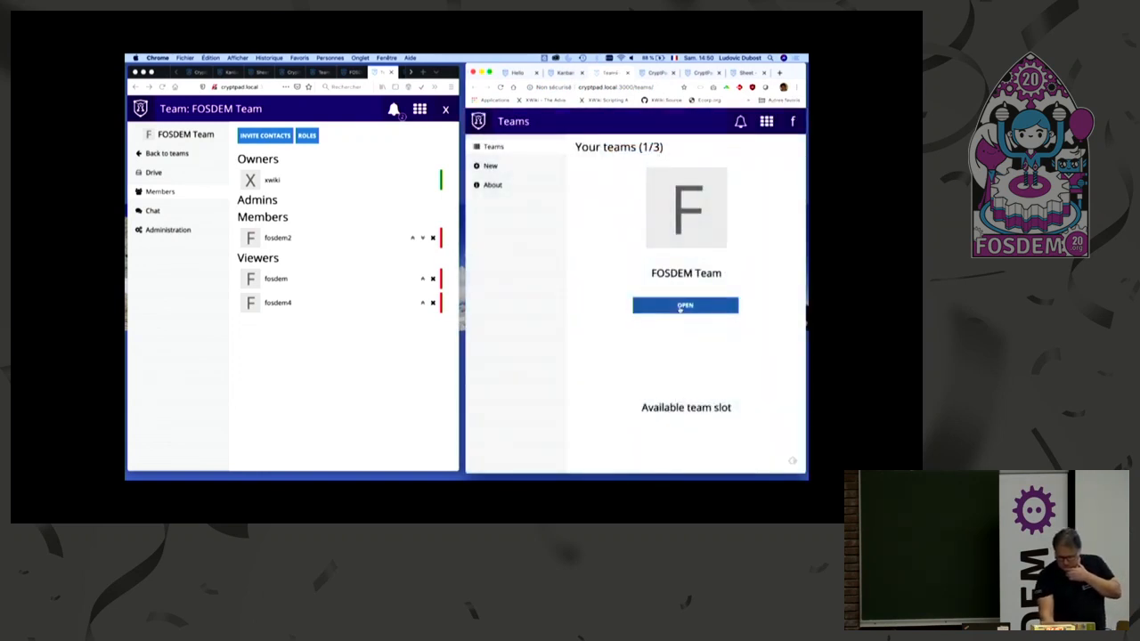
# View the FOSDEM Team drive from the new member's account in read-only mode.
pyautogui.click(684, 305)
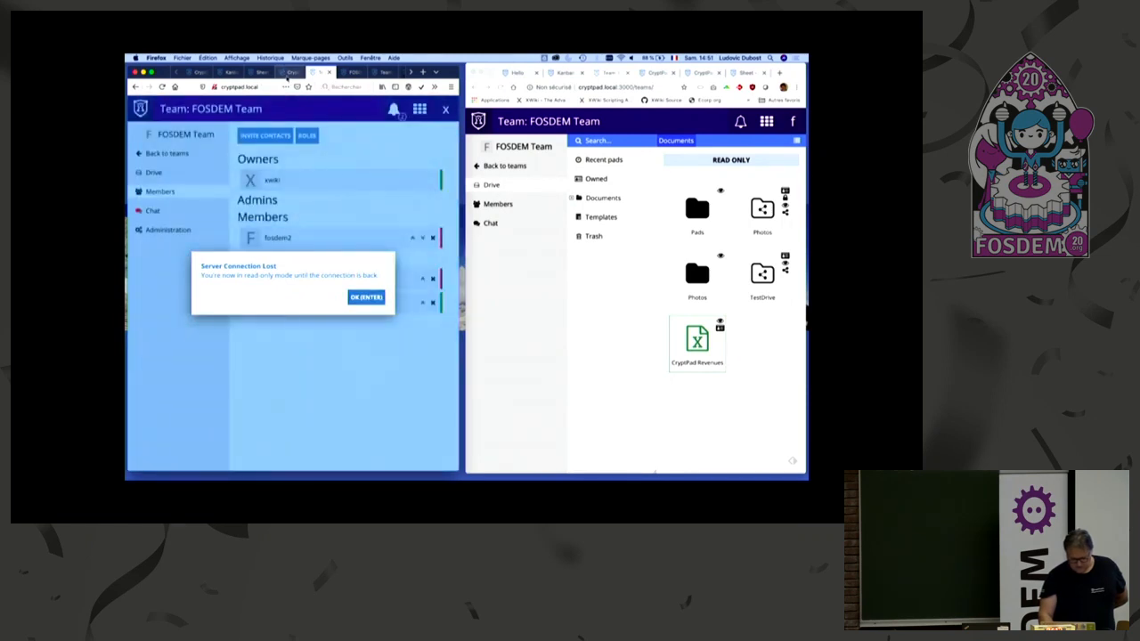
# Dismiss the lost-server-connection notice before starting a new Sheet.
pyautogui.click(365, 295)
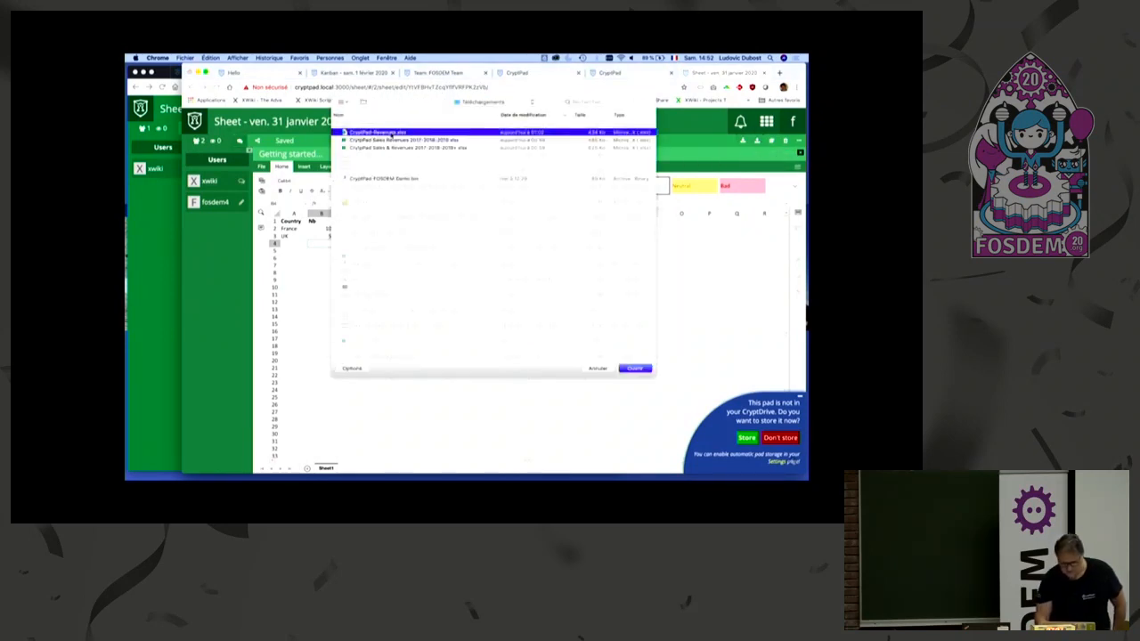
# Import the revenues .xlsx workbook and reload so its table and bar chart appear.
pyautogui.click(633, 366)
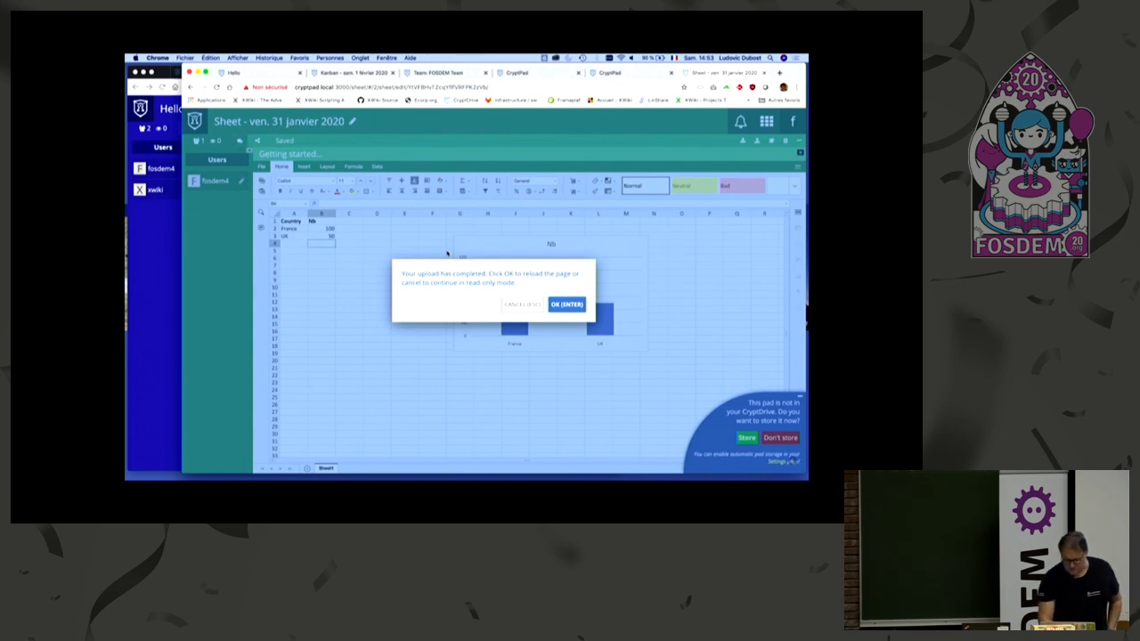
pyautogui.click(566, 302)
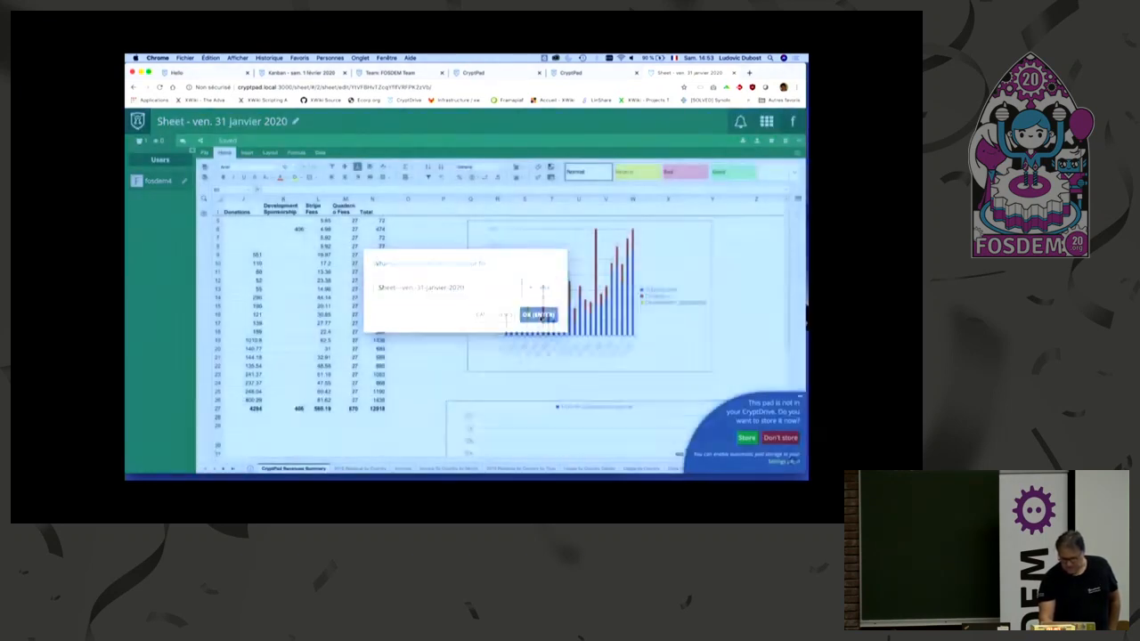
# Export the sheet as .xlsx and let Excel recover the downloaded workbook's content.
pyautogui.click(538, 314)
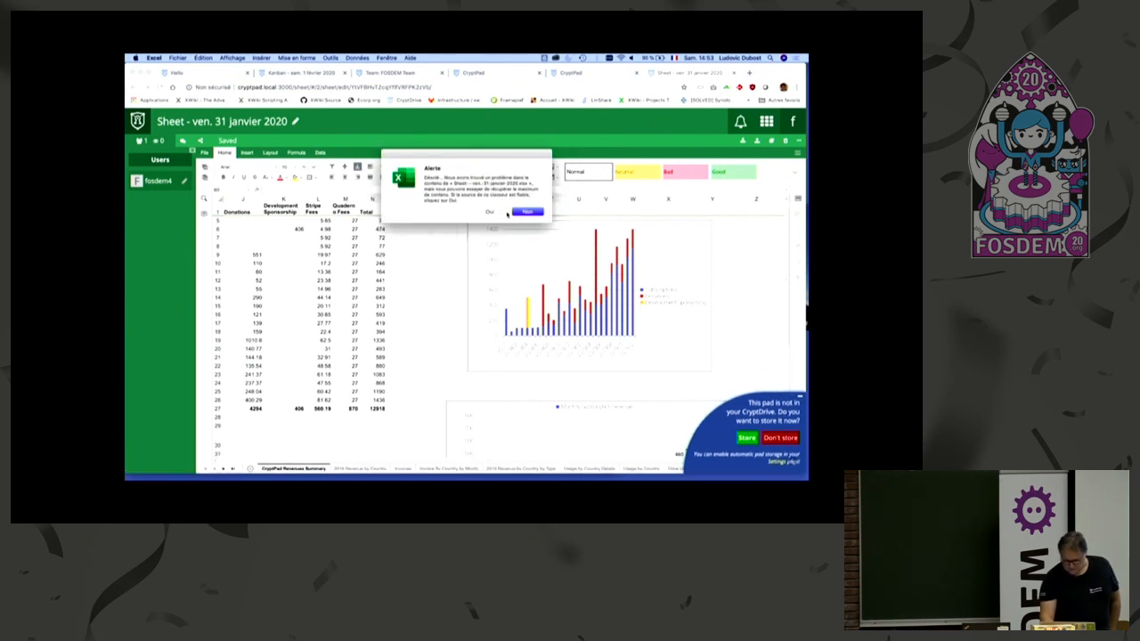
pyautogui.click(528, 210)
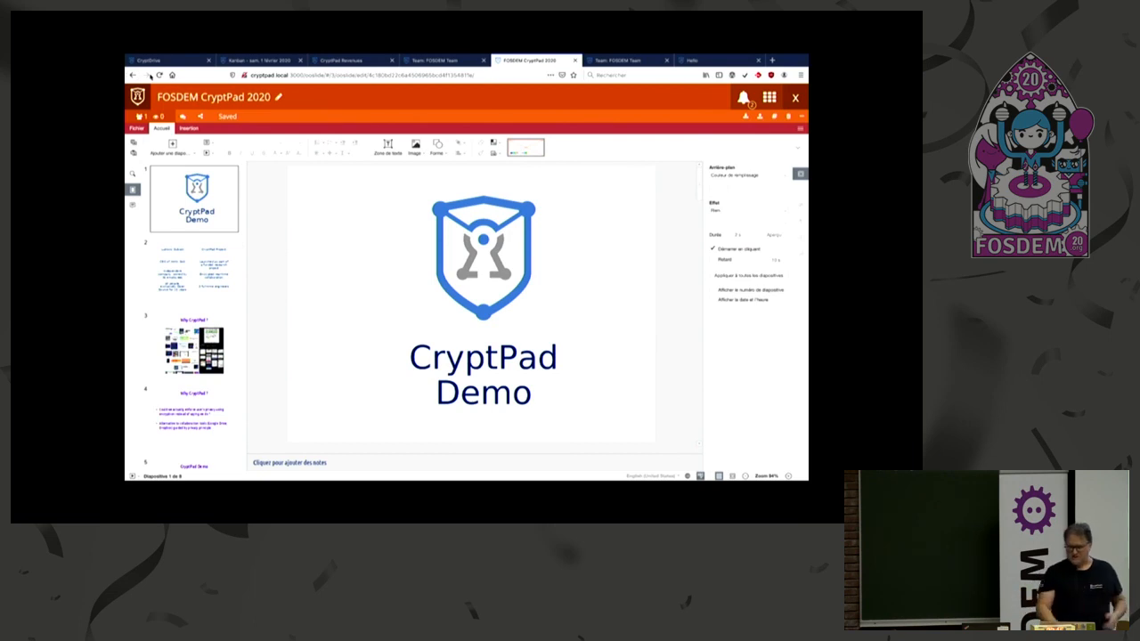
# Swap the title-slide logo for an image from file and confirm the presentation export name.
pyautogui.click(485, 253)
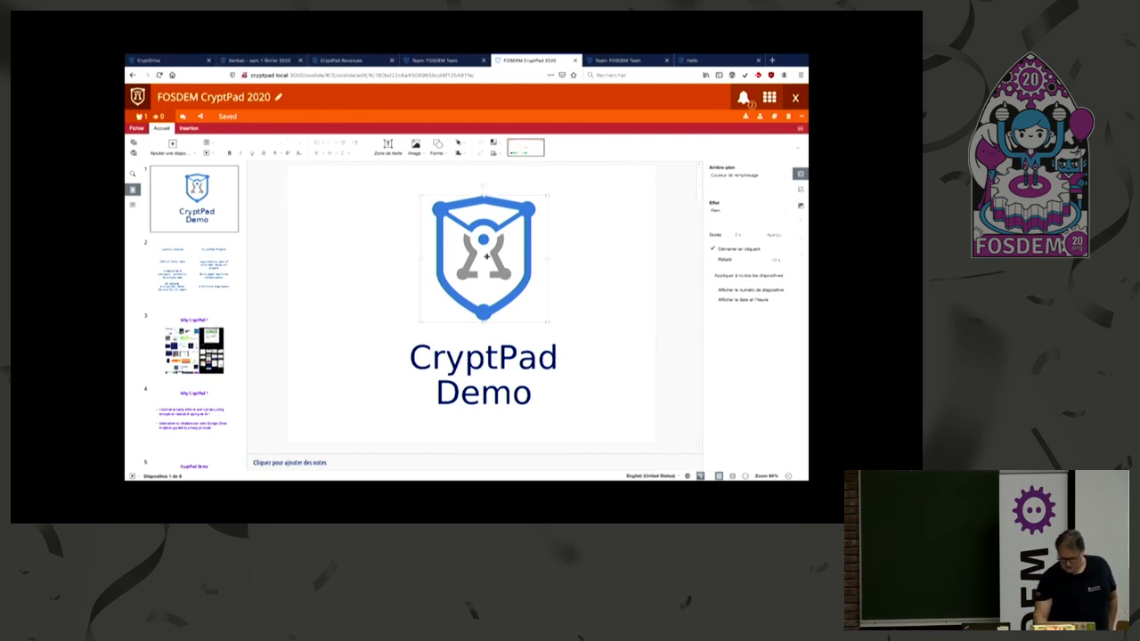
pyautogui.click(413, 145)
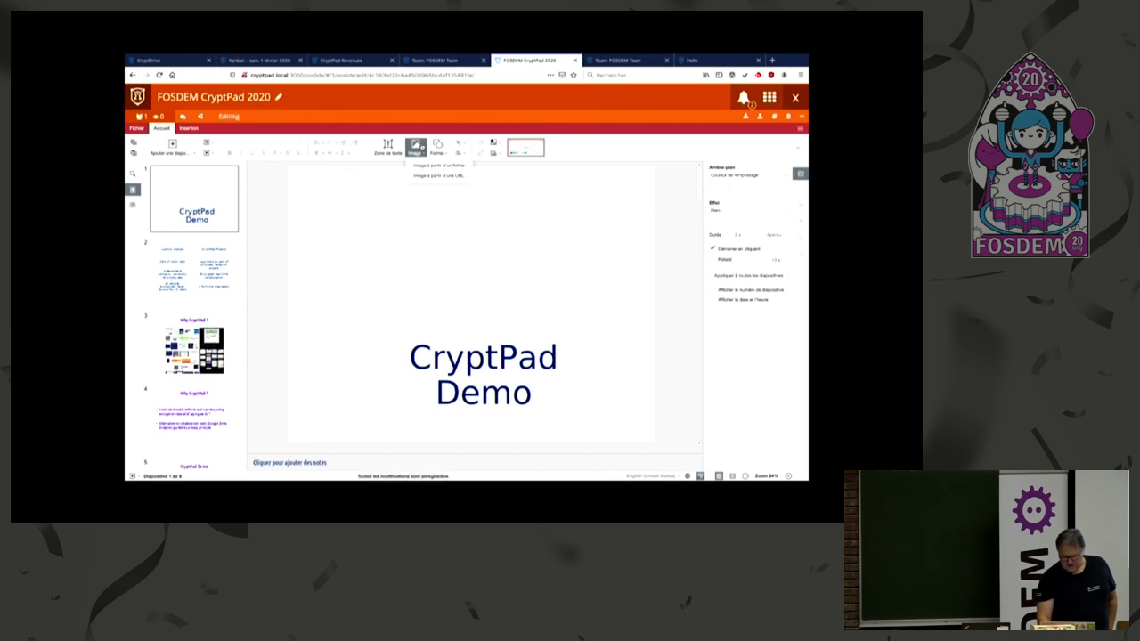
pyautogui.click(438, 168)
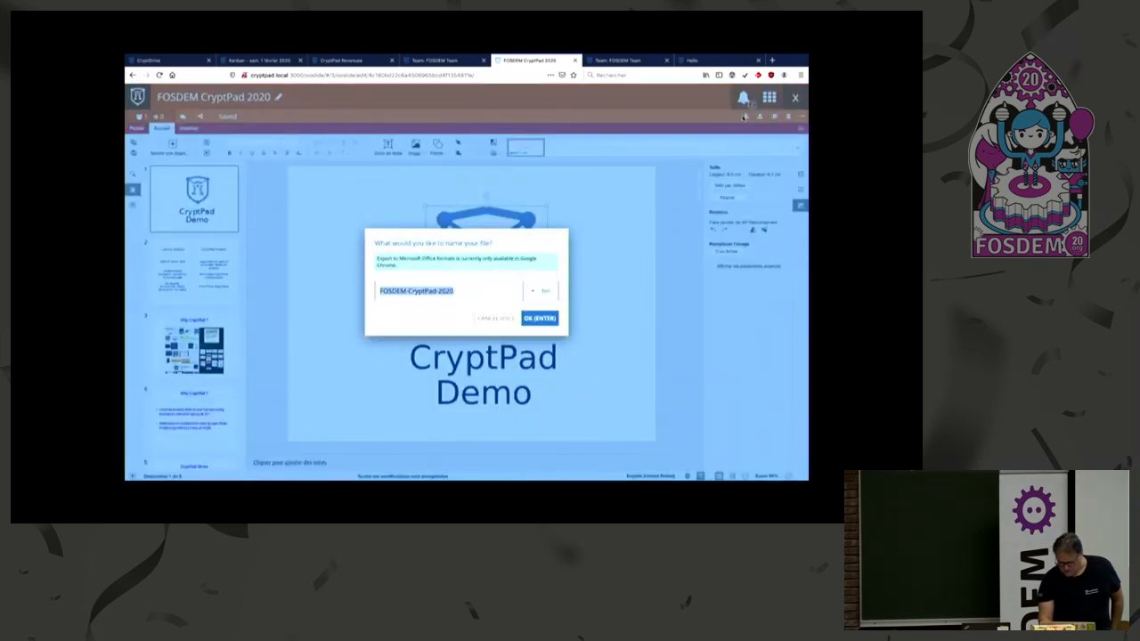
pyautogui.click(538, 317)
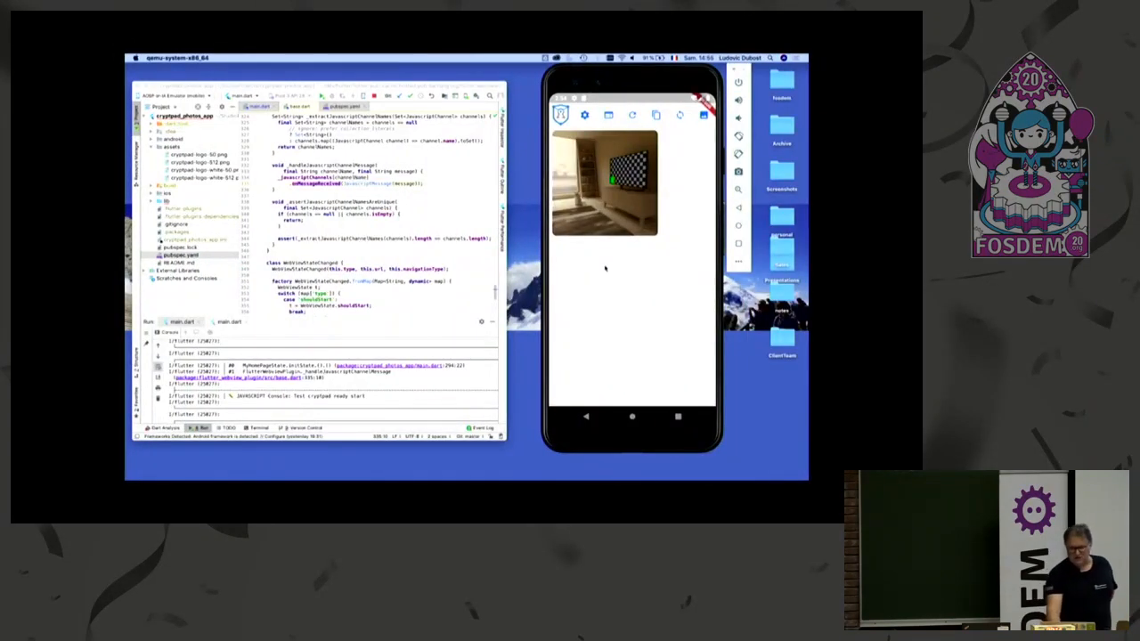
pyautogui.moveTo(685, 121)
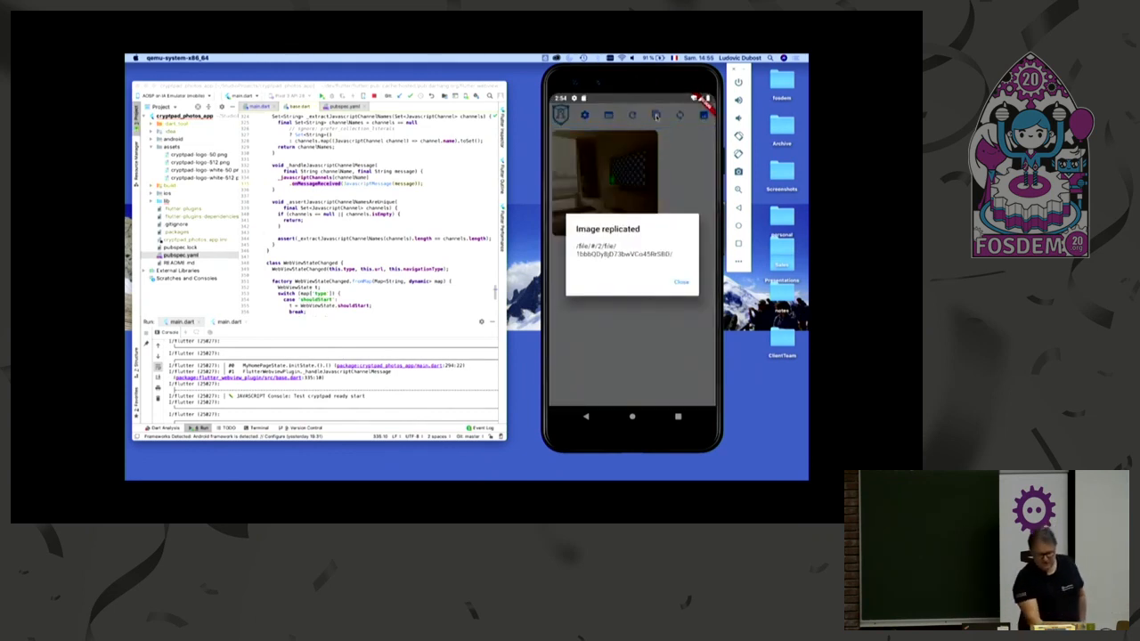
# Acknowledge the 'Image replicated' notice after the prototype photo upload.
pyautogui.click(681, 281)
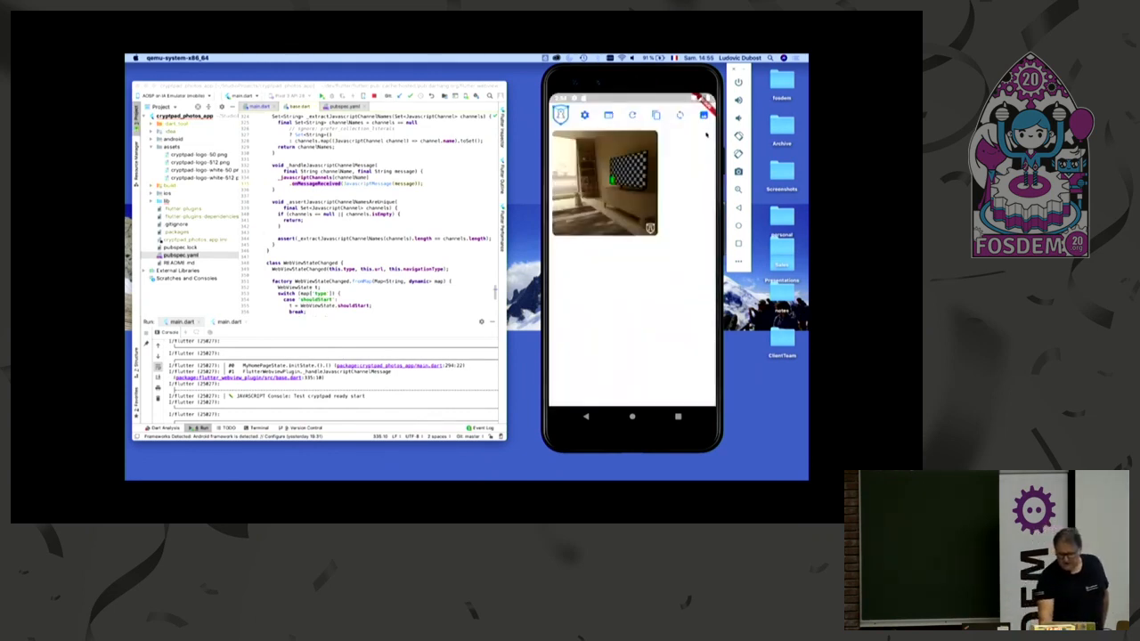